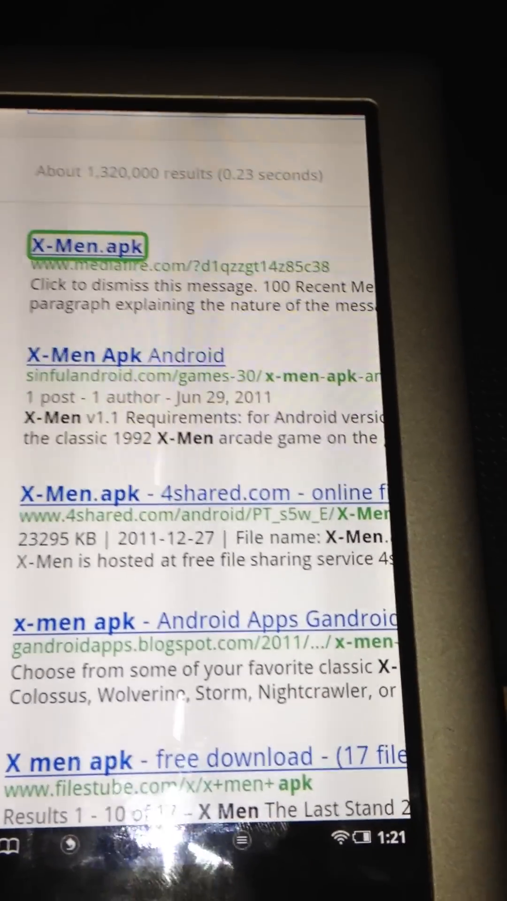
Follow the MediaFire search result and let the X-Men.apk download page load.
{"action": "left_click", "coordinate": [87, 247]}
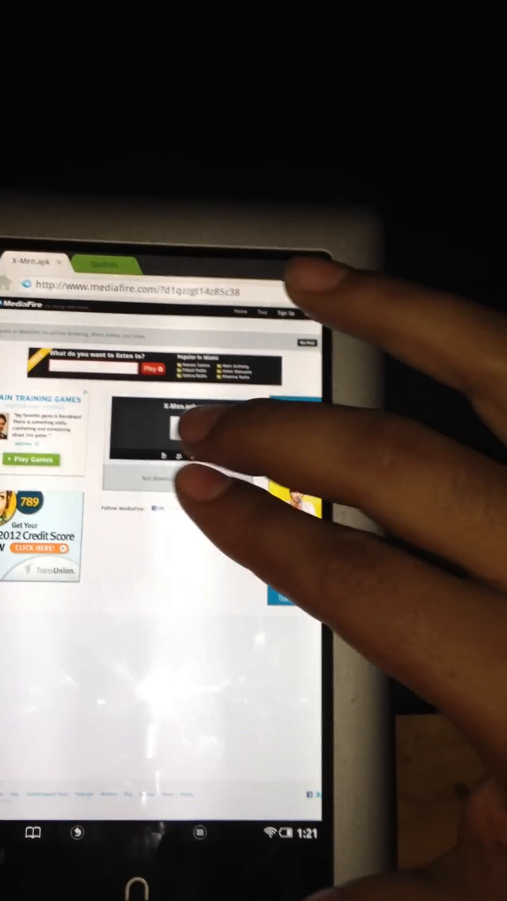